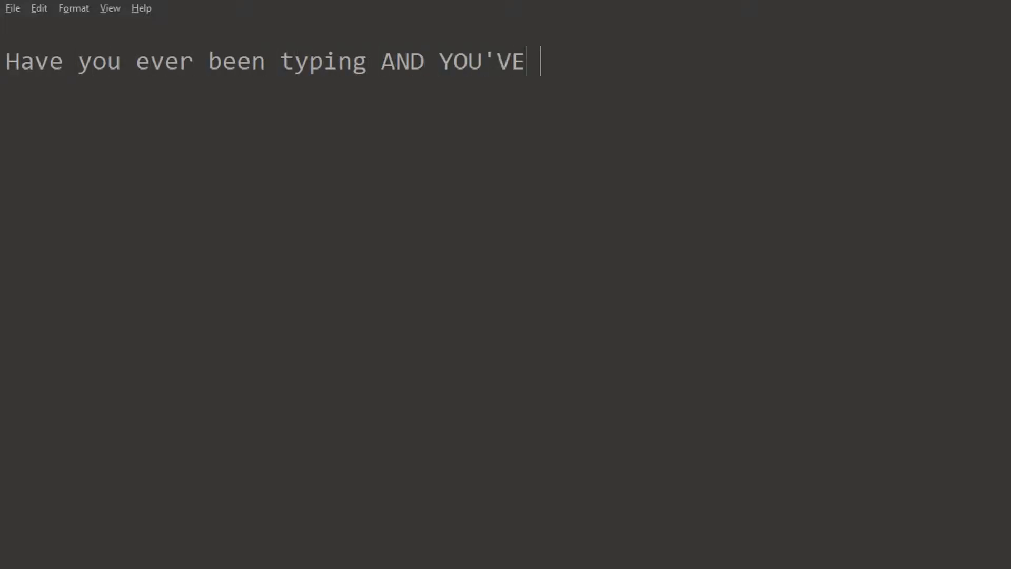
pyautogui.write('HIT CAPS LOCK BY MISTAKE?')
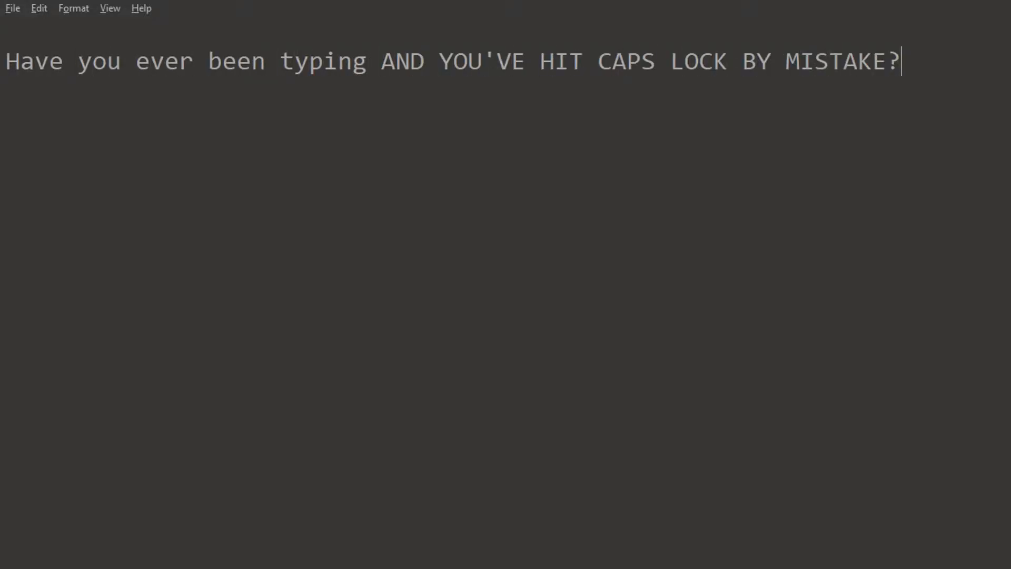